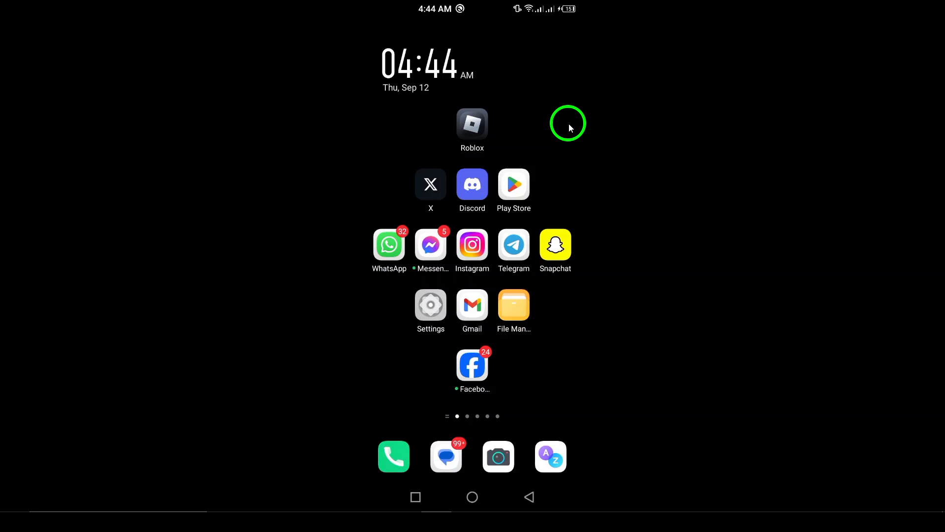
{"action": "mouse_move", "coordinate": [547, 142]}
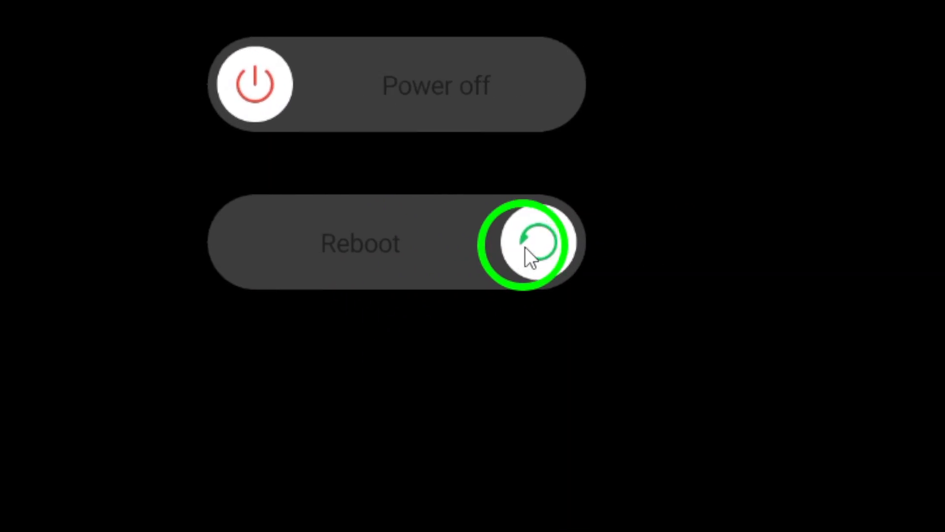
Bring up the phone's power menu with the Reboot option, then dismiss it.
{"action": "left_click", "coordinate": [527, 243]}
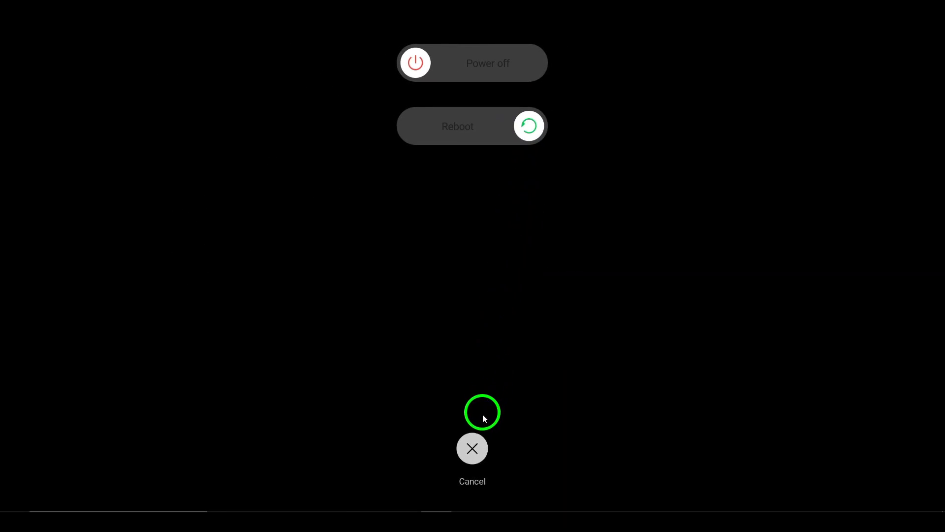
{"action": "left_click", "coordinate": [472, 448]}
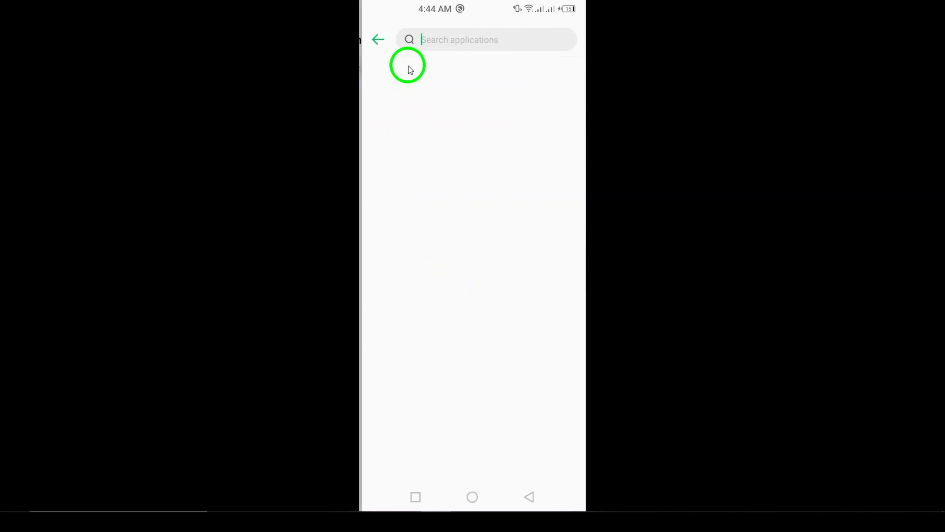
Search installed applications for 'roblo' and open Roblox's app info page.
{"action": "type", "text": "roblo"}
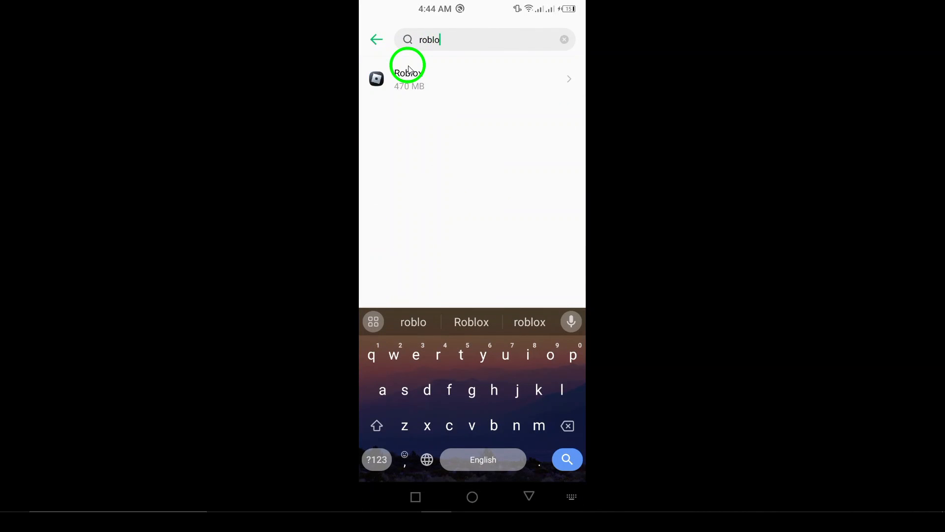
{"action": "left_click", "coordinate": [409, 78]}
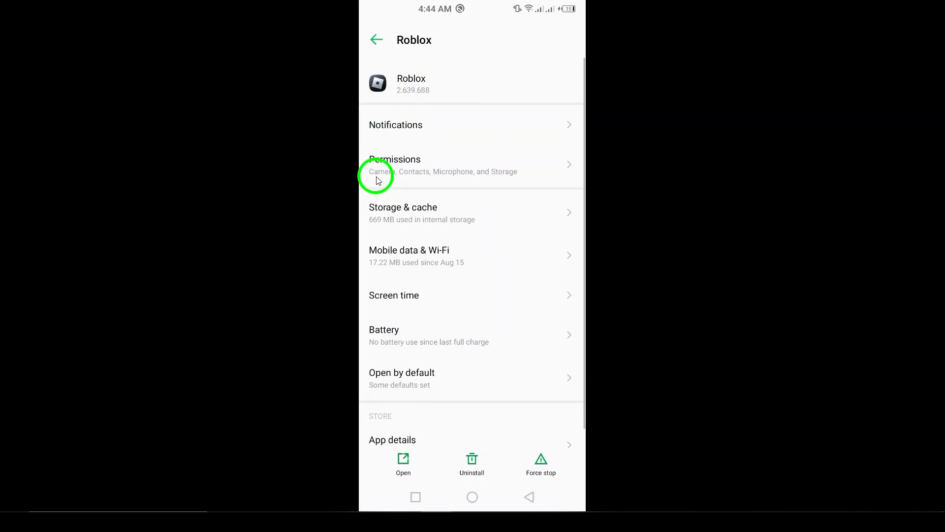
{"action": "left_click", "coordinate": [403, 212]}
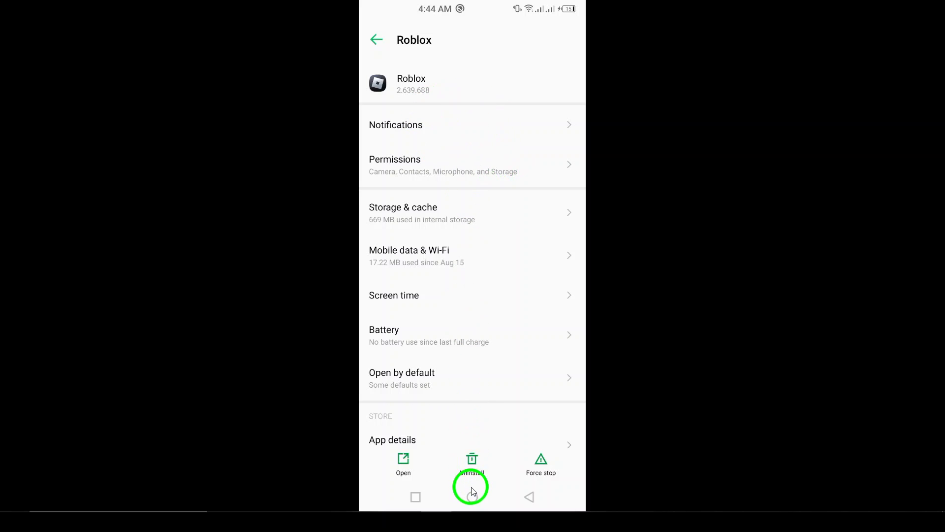
Search Google Play Store for 'roblox', which shows as not available, then return to App settings.
{"action": "left_click", "coordinate": [472, 463]}
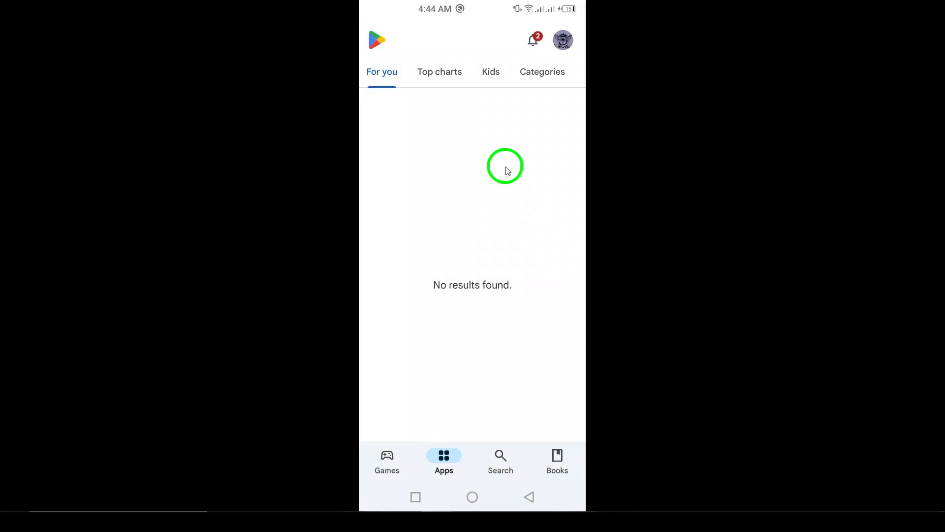
{"action": "left_click", "coordinate": [499, 459]}
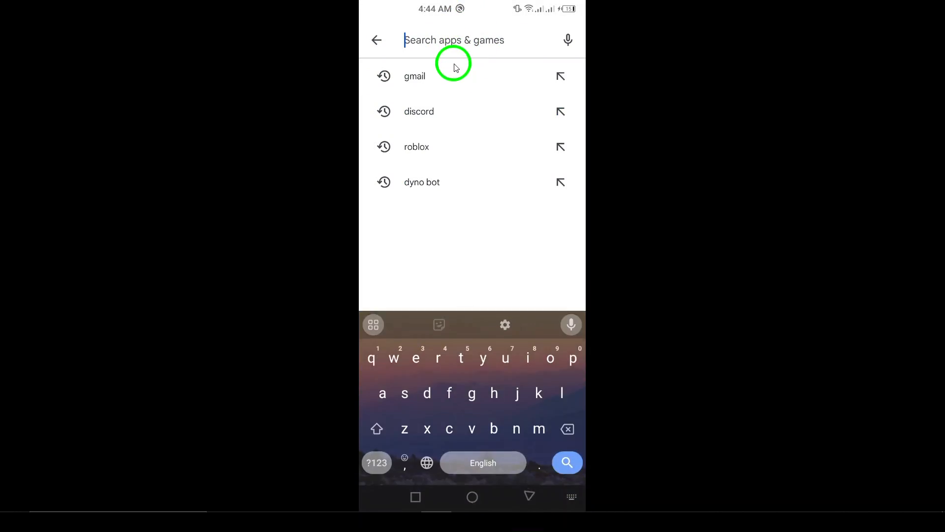
{"action": "left_click", "coordinate": [416, 146]}
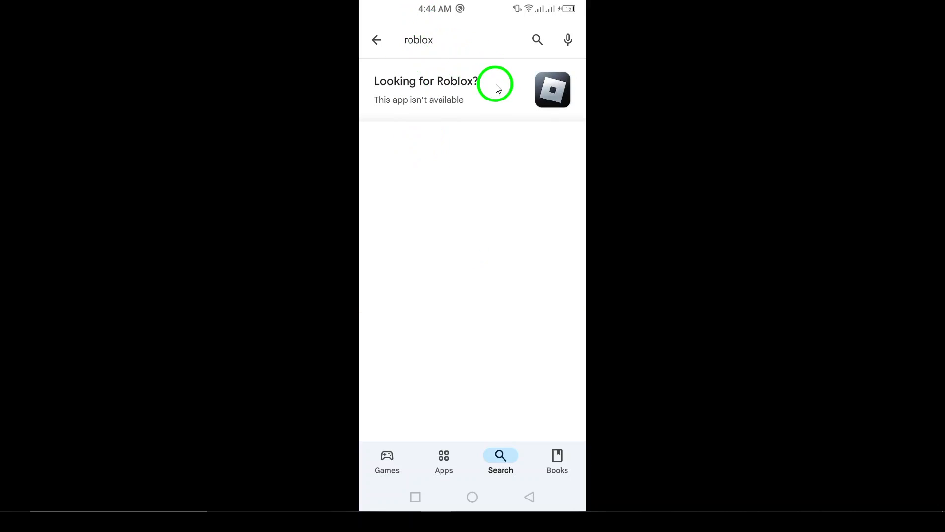
{"action": "mouse_move", "coordinate": [440, 497]}
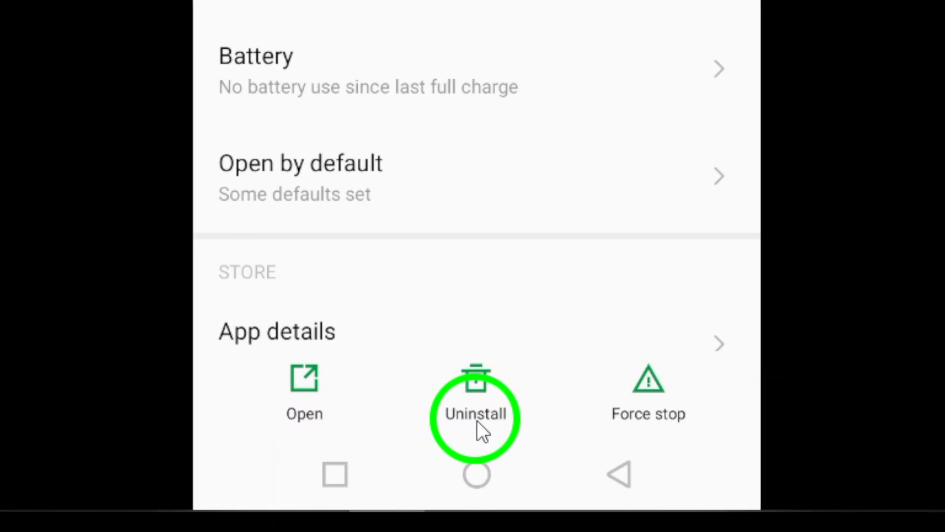
{"action": "scroll", "scroll_direction": "down", "scroll_amount": 3}
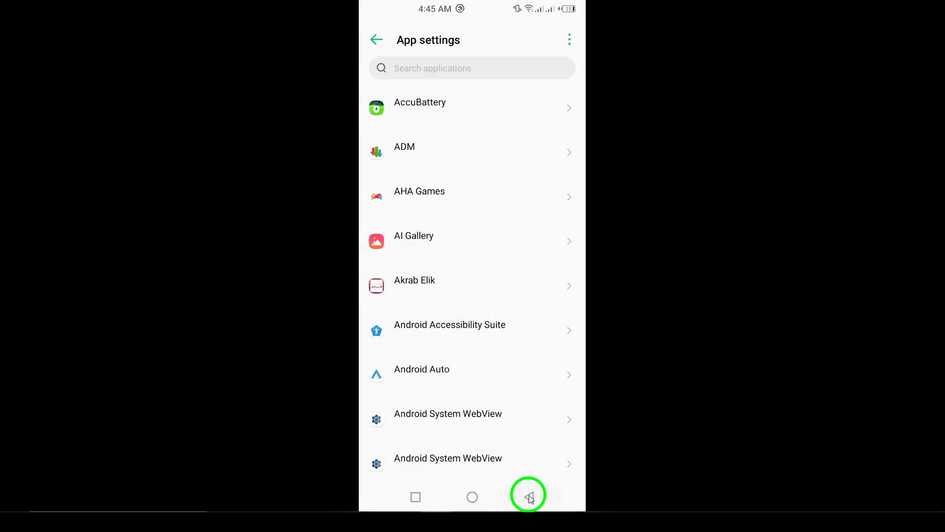
View the XOS v7.1.0 System update page, then bring up Roblox's App info from home.
{"action": "left_click", "coordinate": [528, 496]}
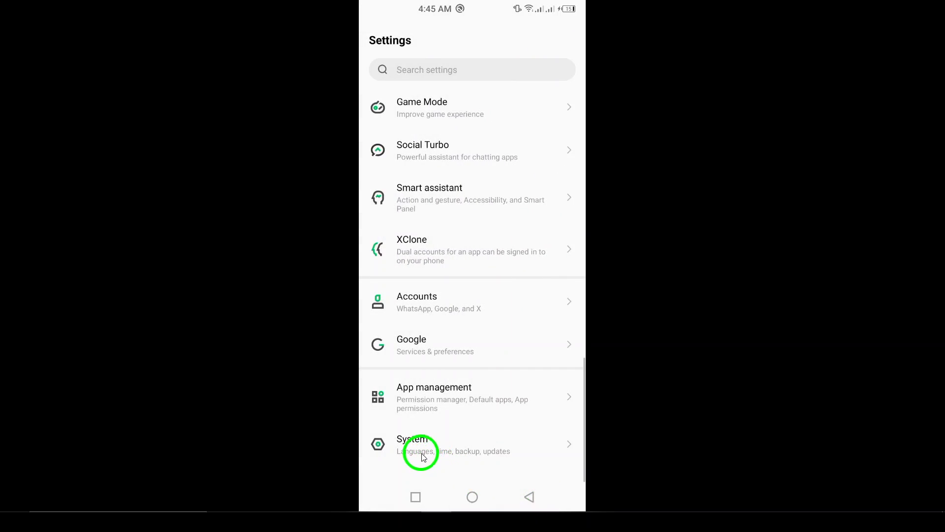
{"action": "left_click", "coordinate": [422, 444]}
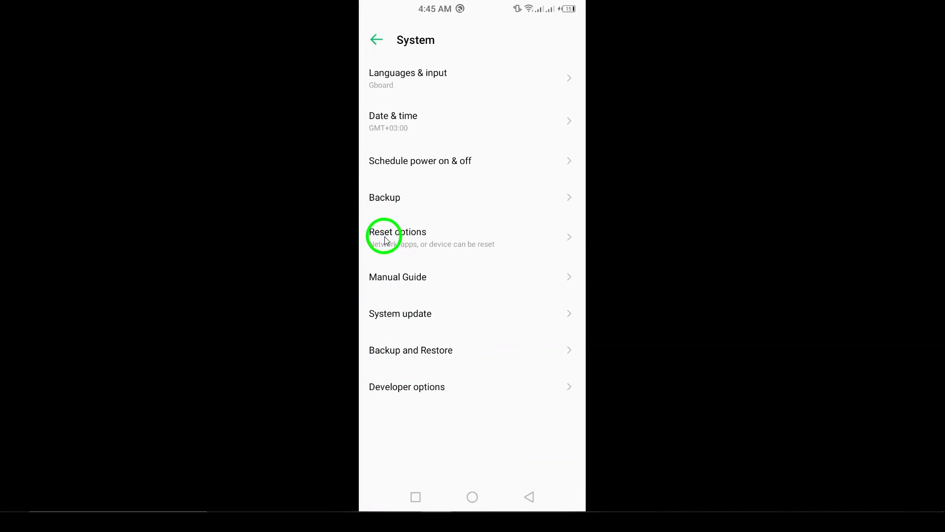
{"action": "left_click", "coordinate": [400, 313]}
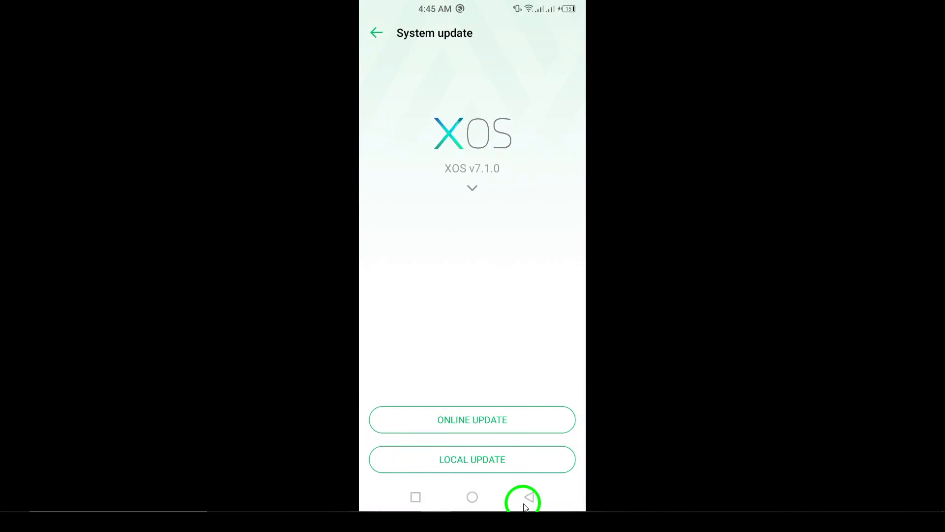
{"action": "left_click", "coordinate": [523, 497]}
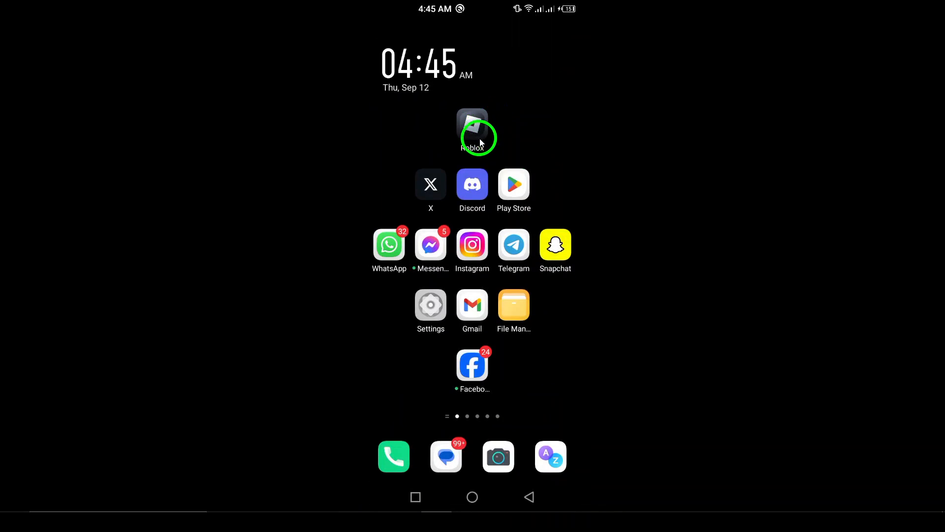
{"action": "left_click", "coordinate": [472, 125]}
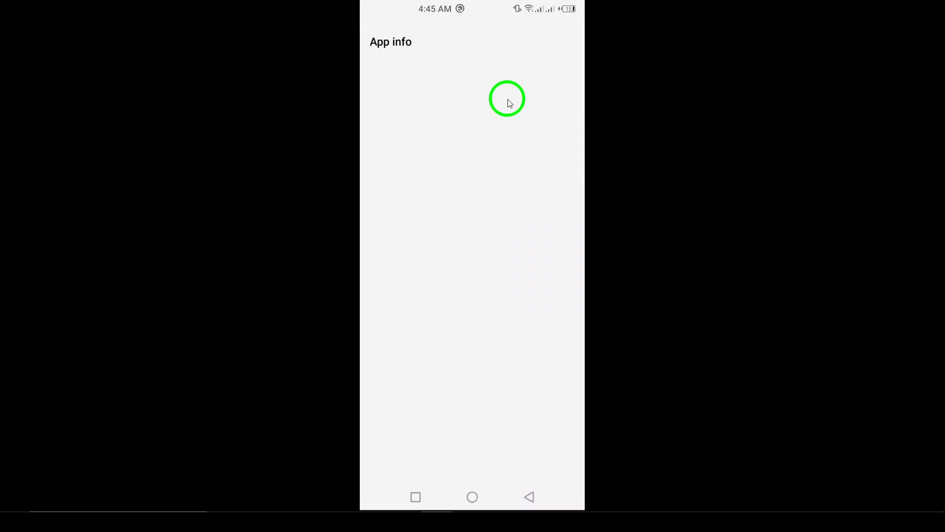